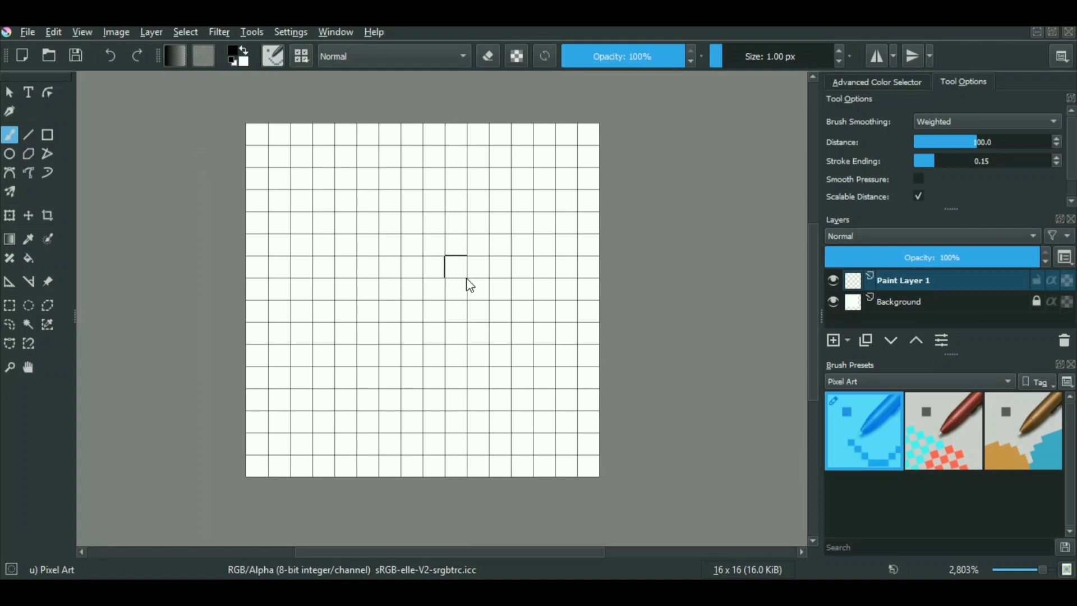
mouse_move(261, 167)
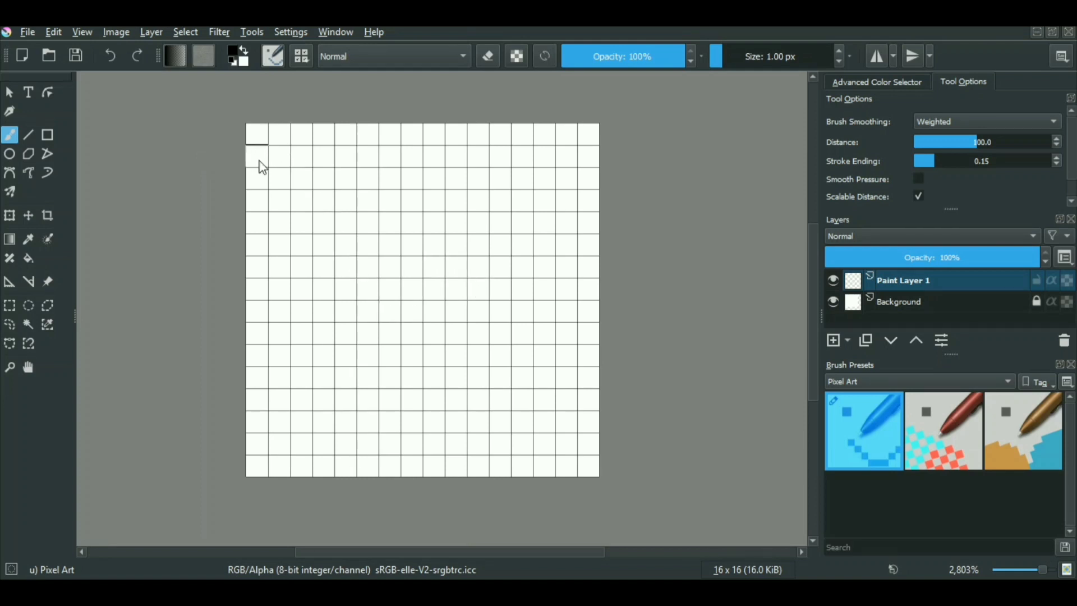
Paint black L-shaped pixel marks in the top-left, top-right, bottom-left and bottom-right corners of the 16x16 tile.
click(255, 151)
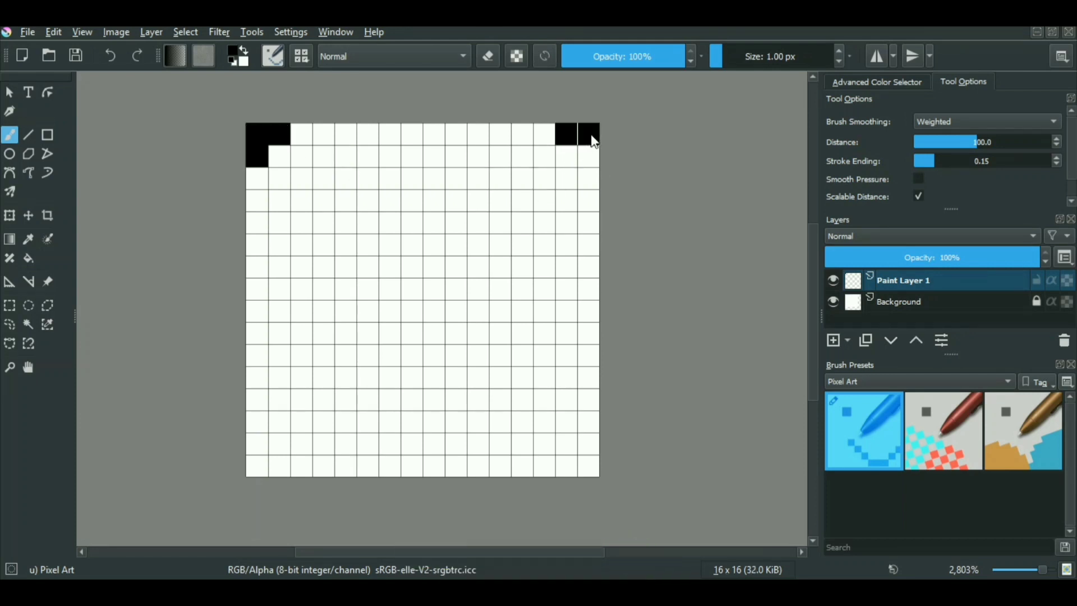
click(587, 134)
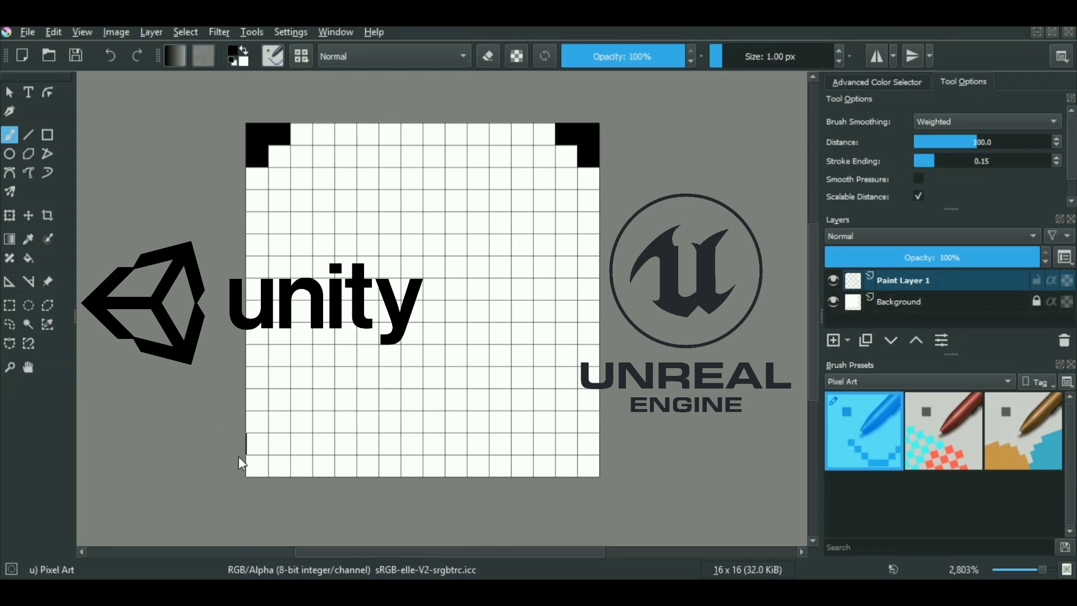
click(256, 444)
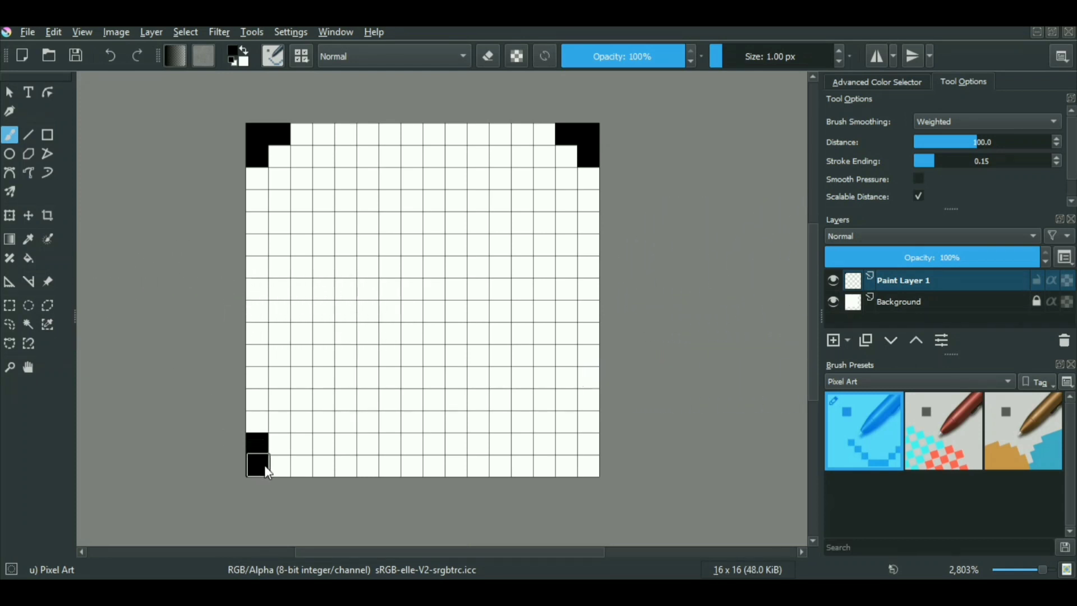
click(274, 463)
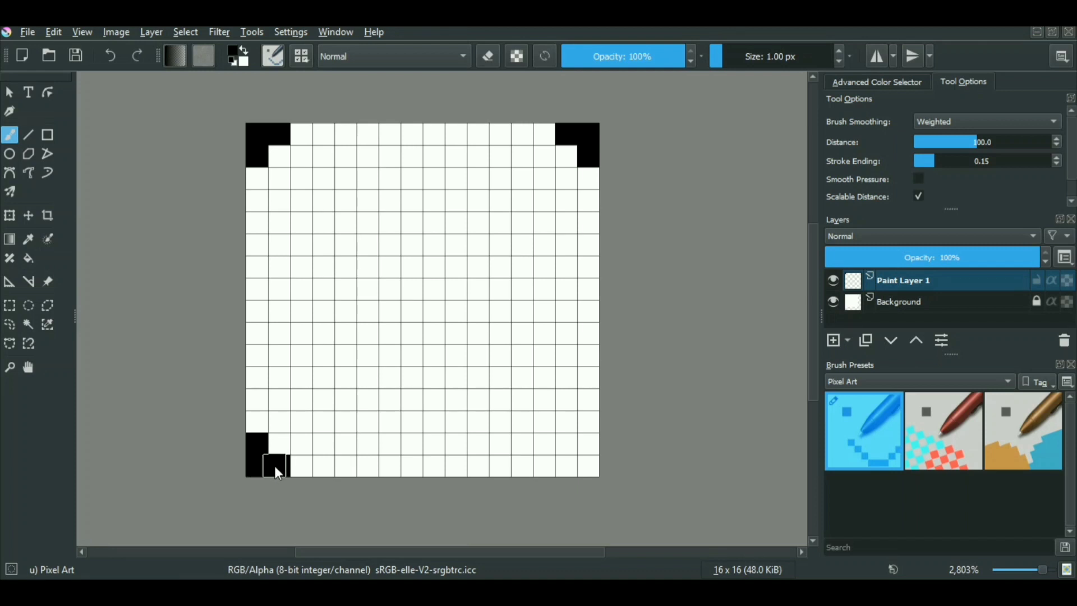
mouse_move(584, 450)
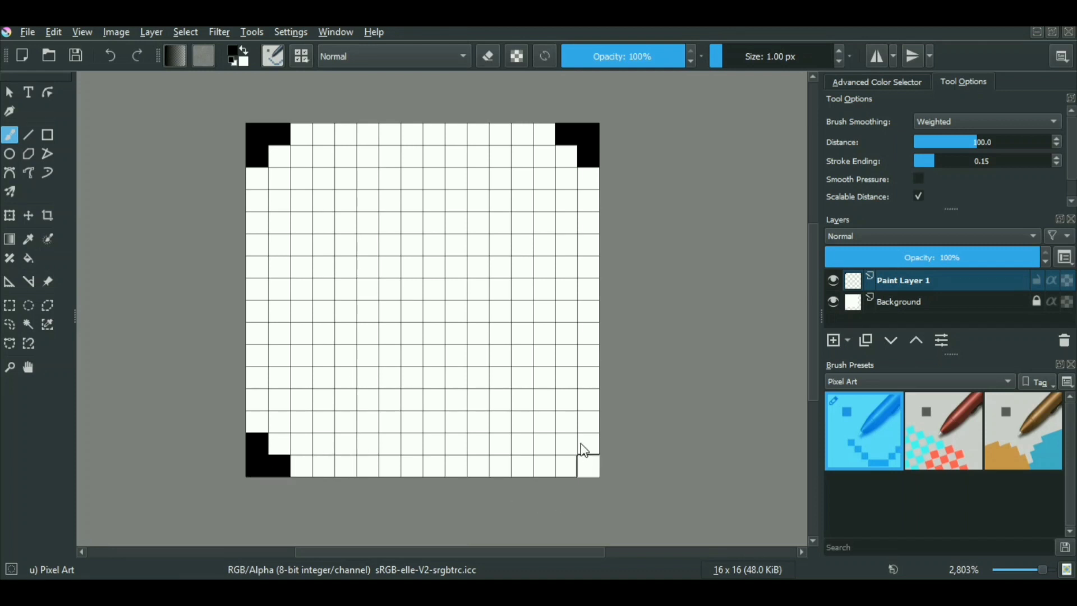
click(586, 447)
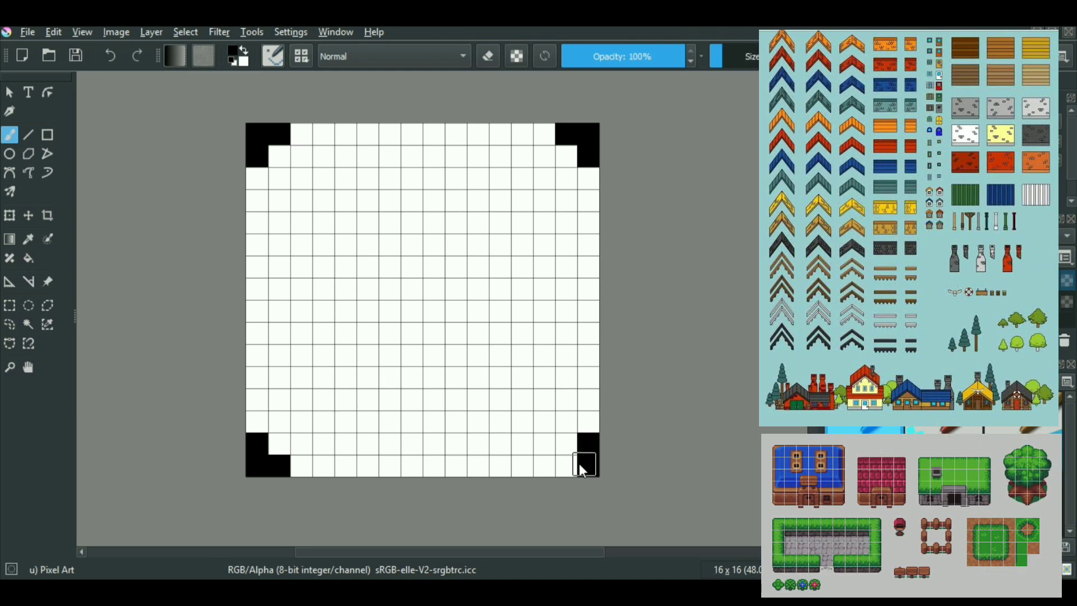
click(574, 464)
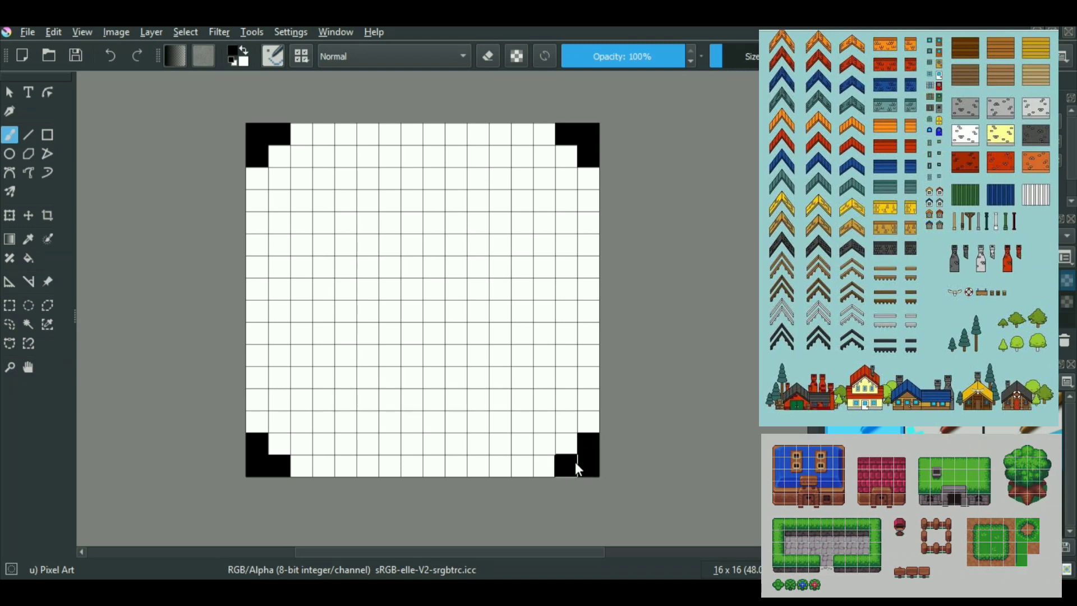
mouse_move(354, 398)
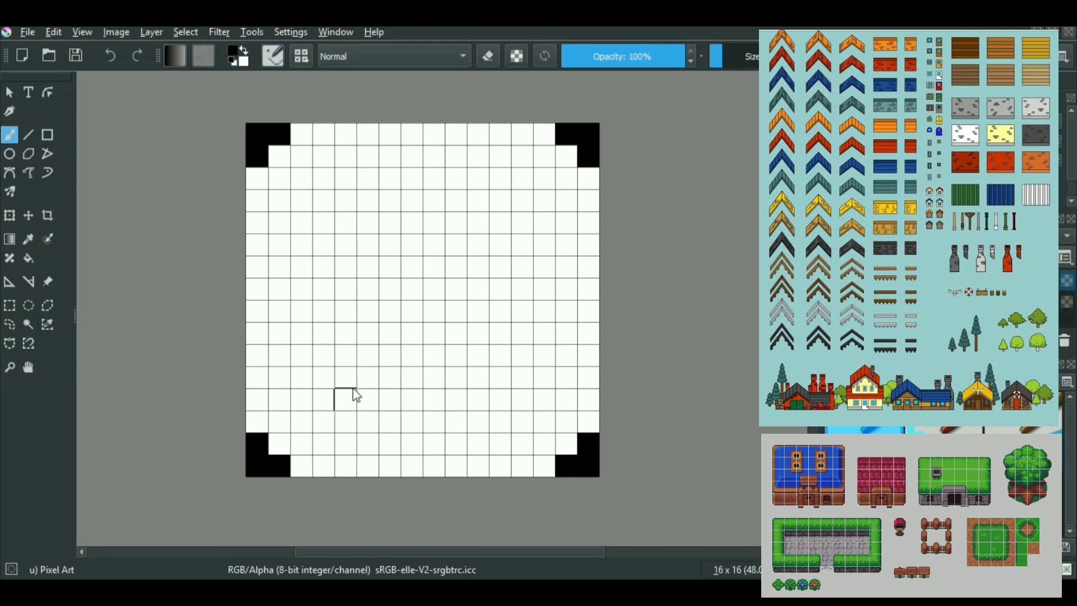
mouse_move(290, 263)
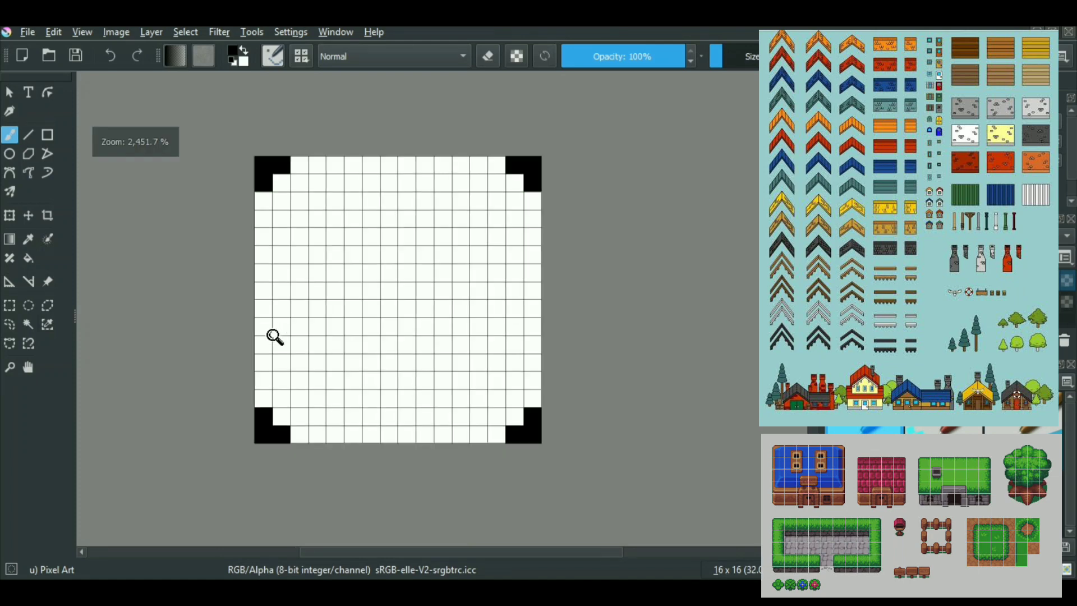
Turn on Wrap Around Mode to view the tile repeating, touching up a corner pixel in the tiled view.
scroll(down, 3)
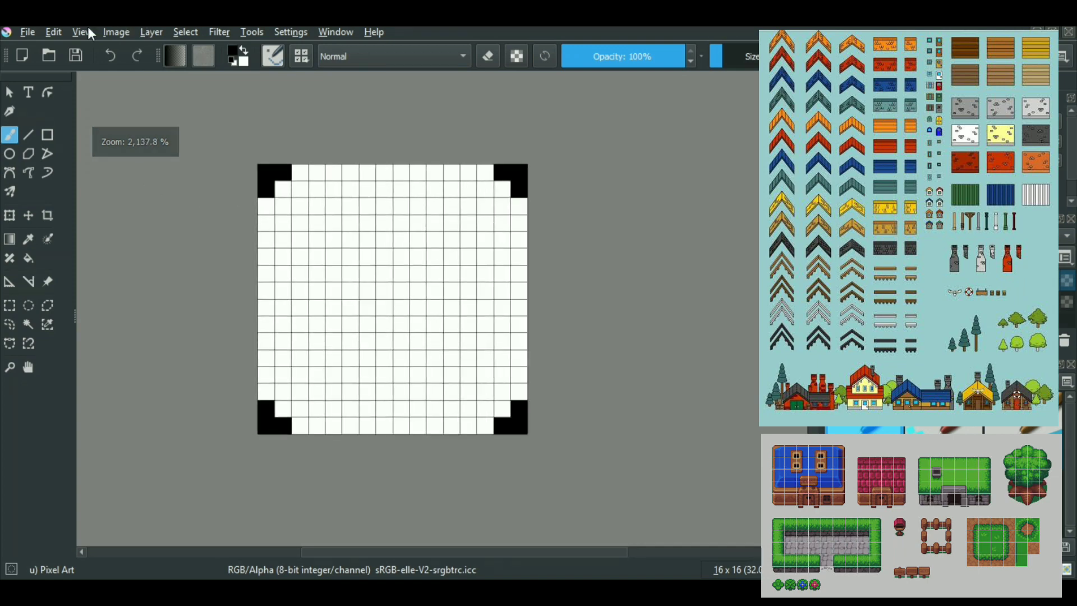
click(82, 31)
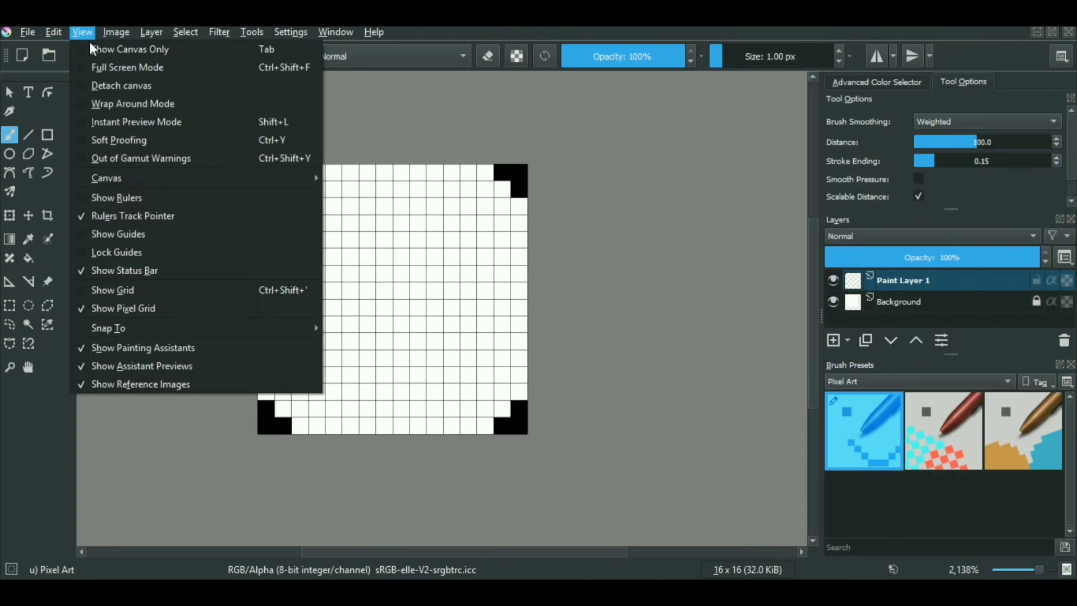
mouse_move(132, 103)
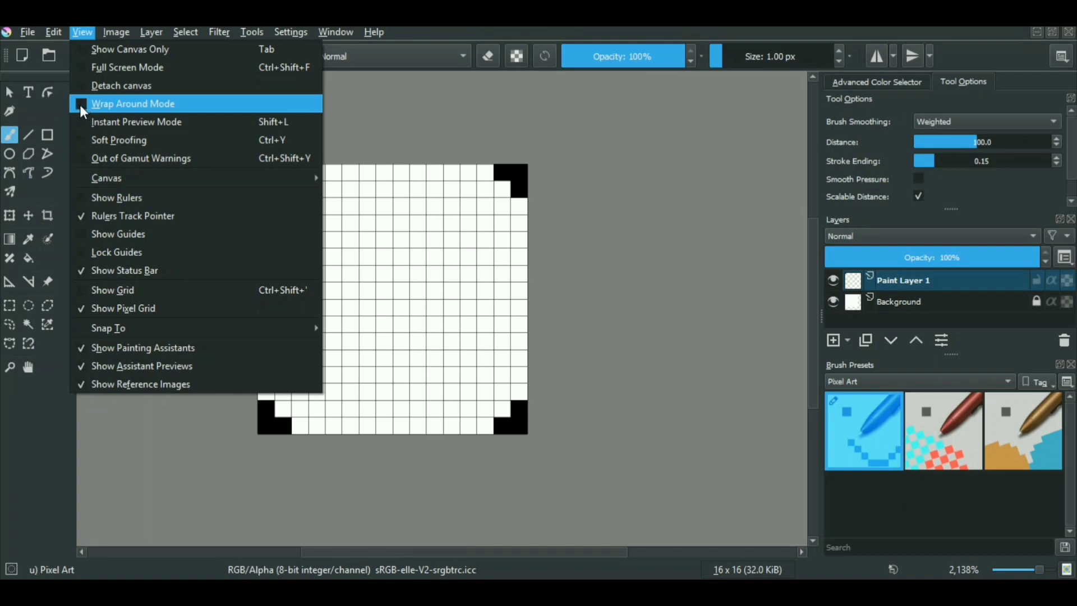
click(133, 103)
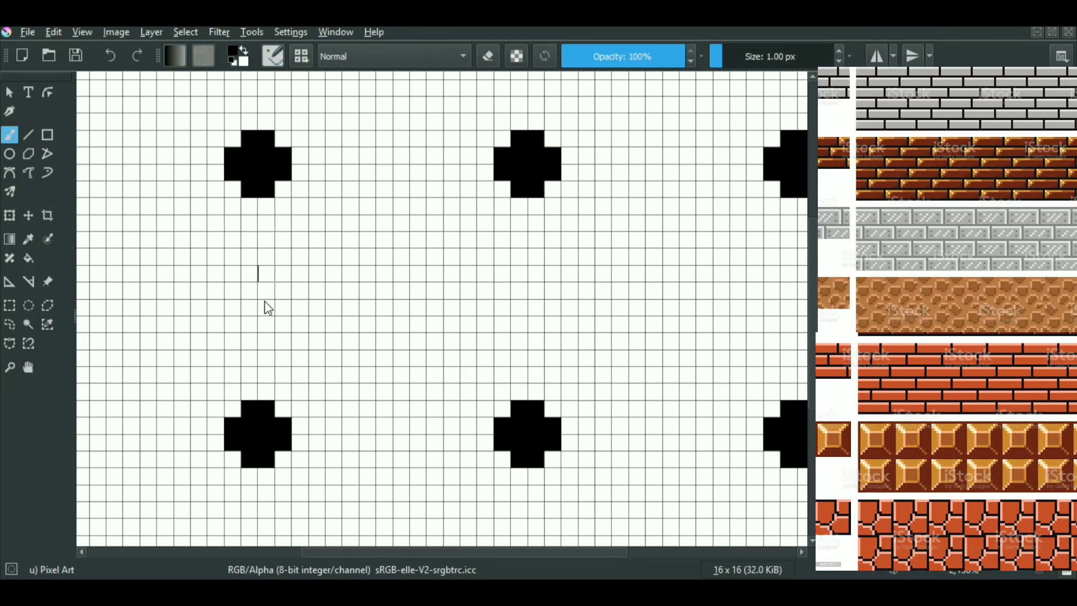
mouse_move(525, 439)
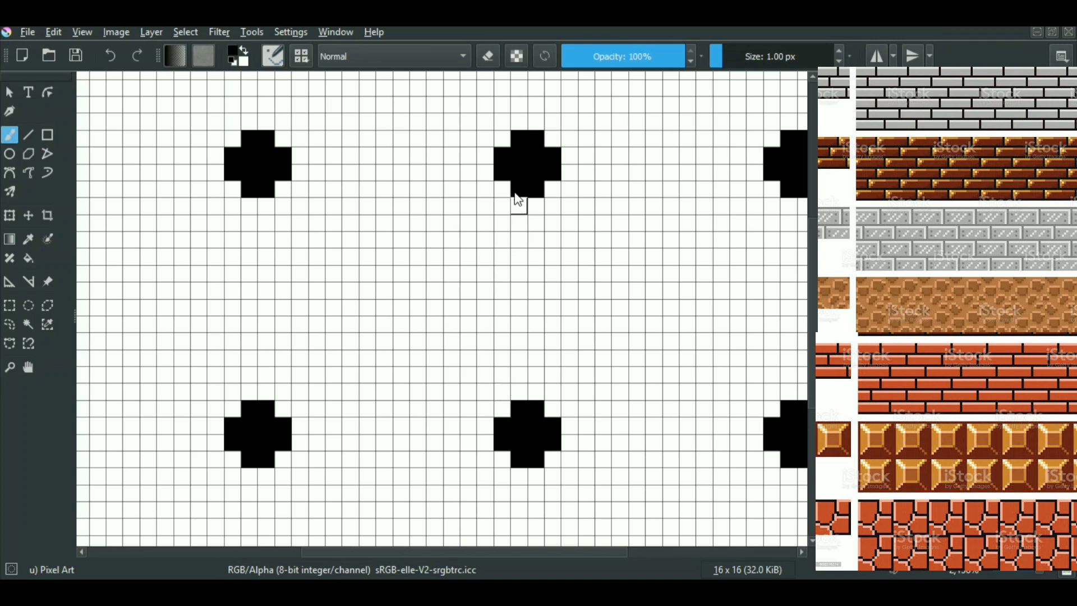
click(82, 32)
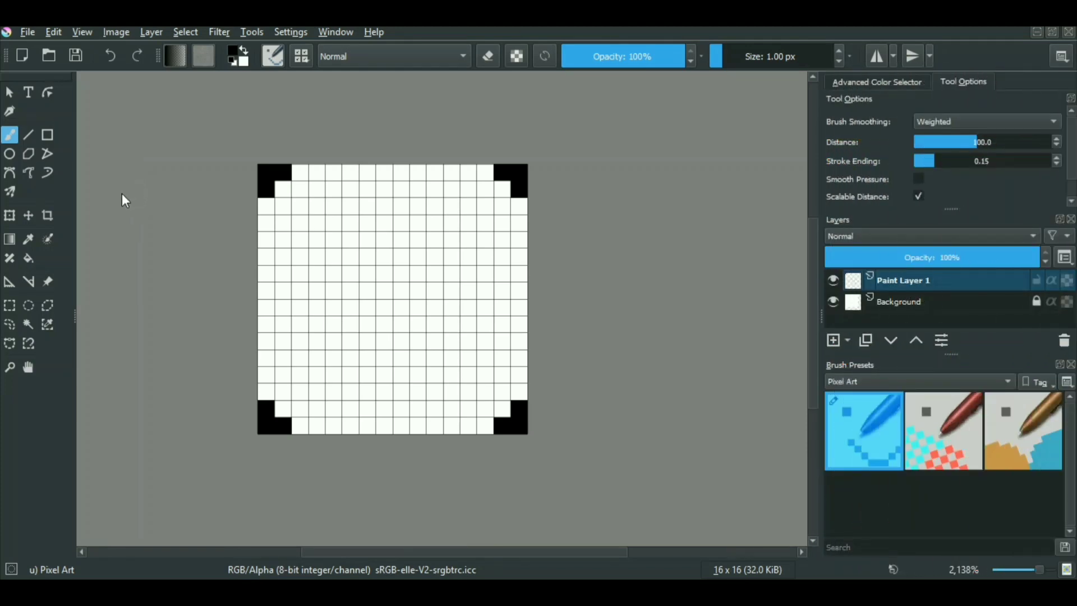
mouse_move(122, 229)
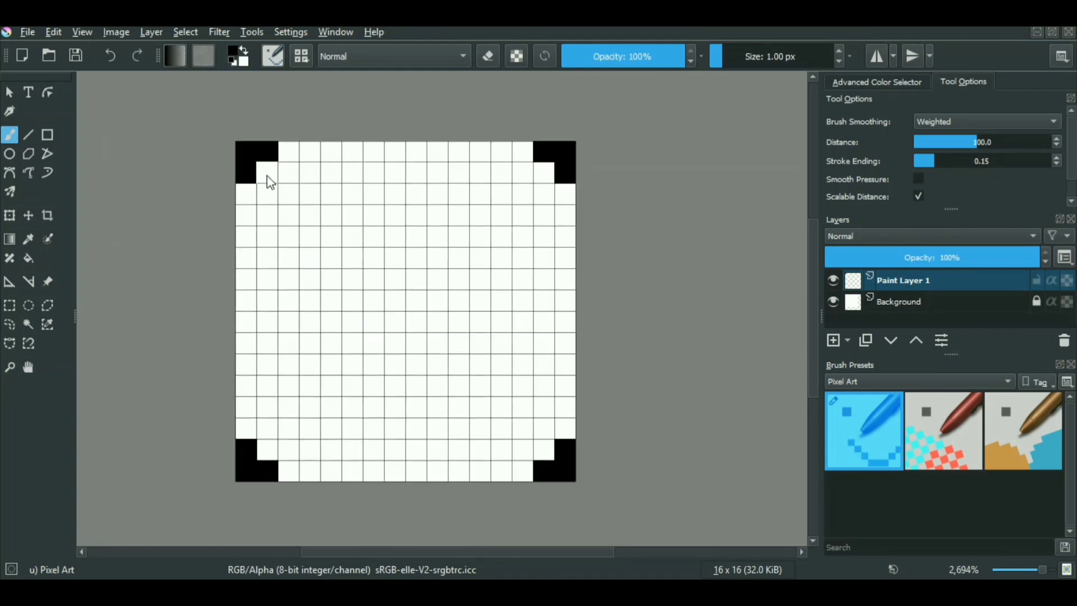
Set the foreground colour to a bright yellow-green for painting the slime body.
click(258, 165)
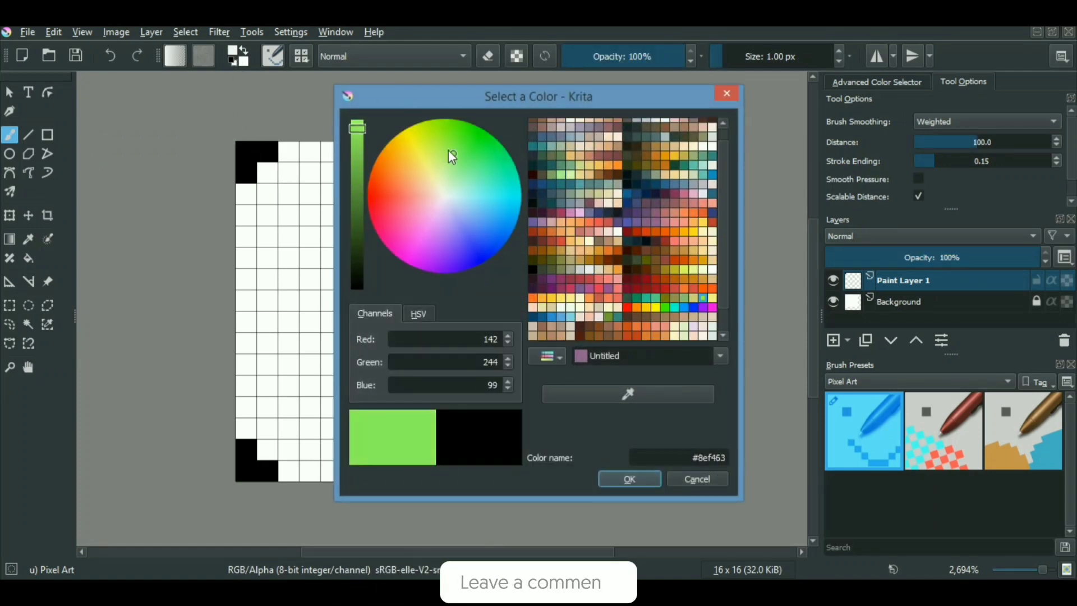
click(629, 479)
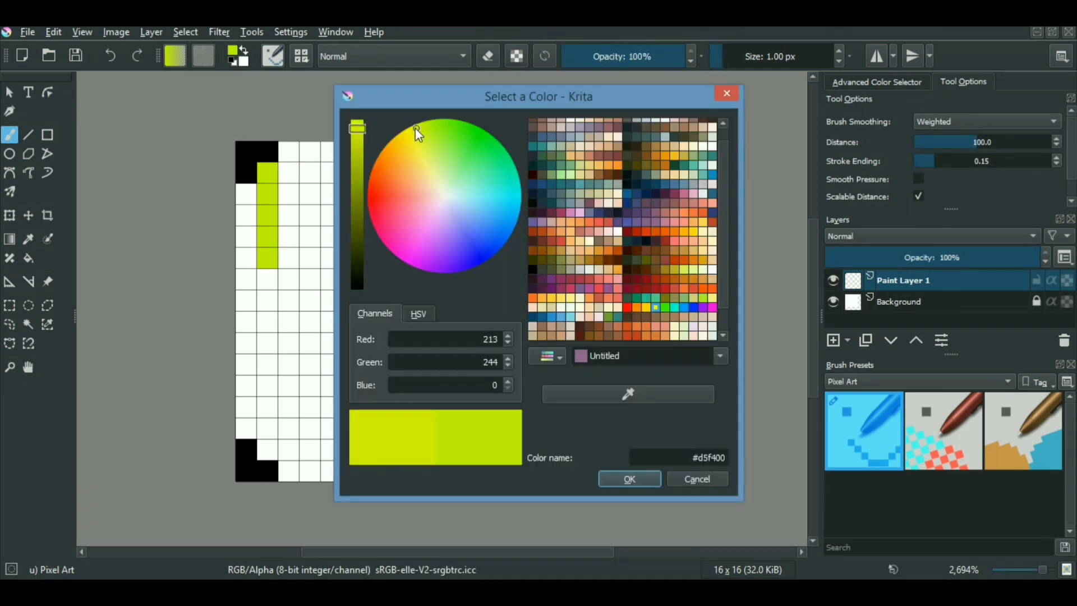
click(629, 479)
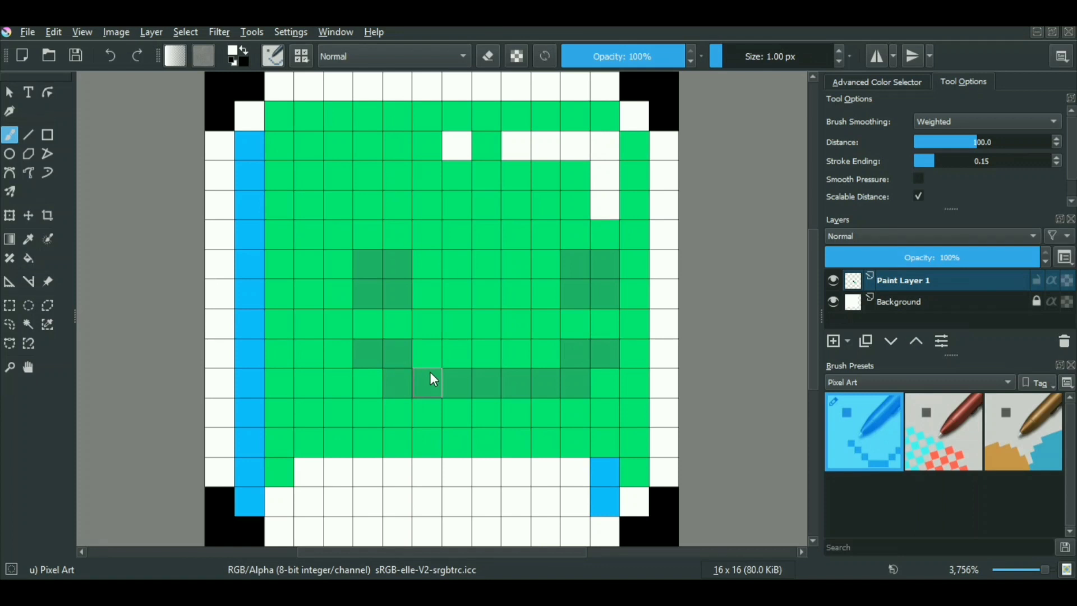
mouse_move(537, 282)
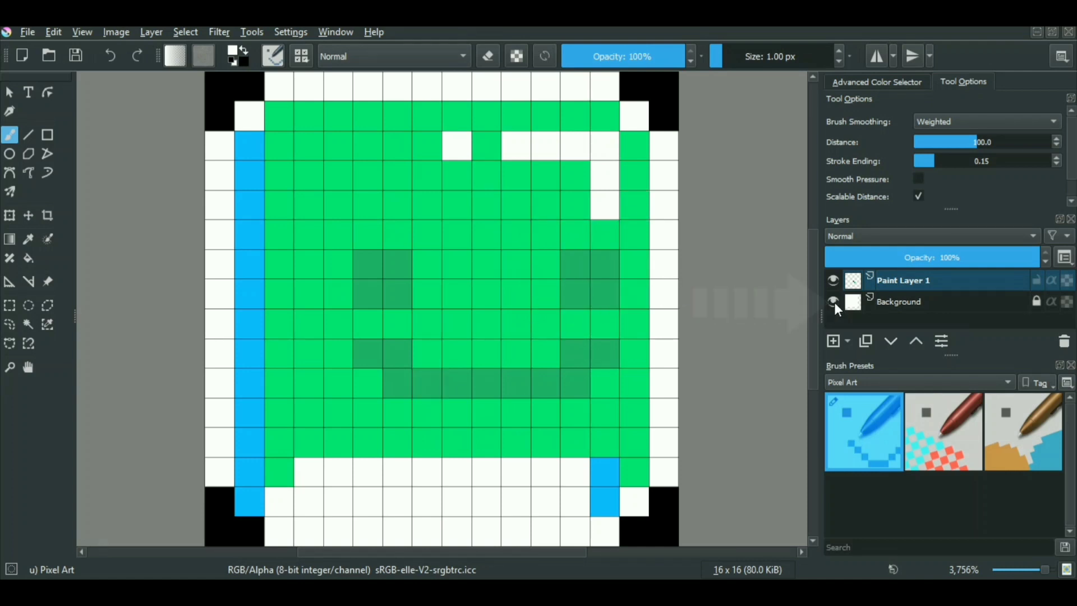
Hide the Background layer and save the tile as gelly.png, replacing the existing file with default PNG settings.
click(834, 301)
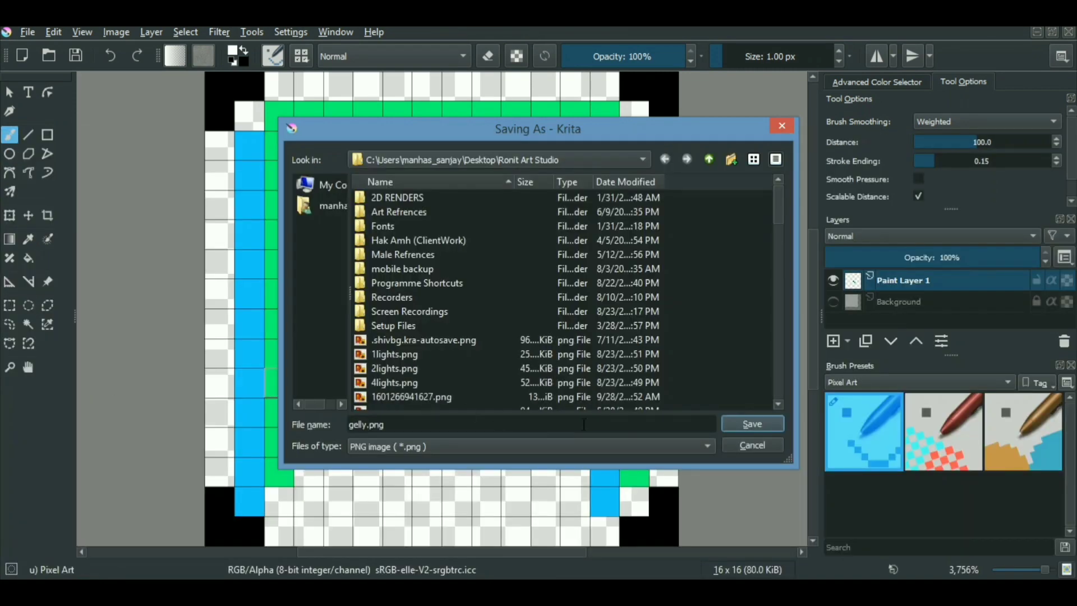
click(752, 424)
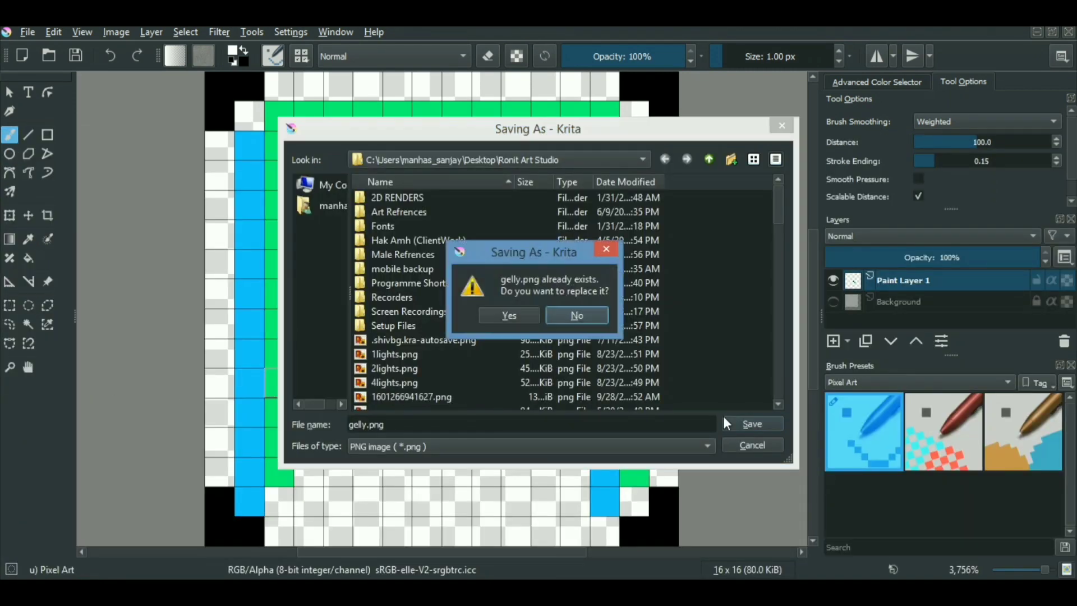
click(508, 315)
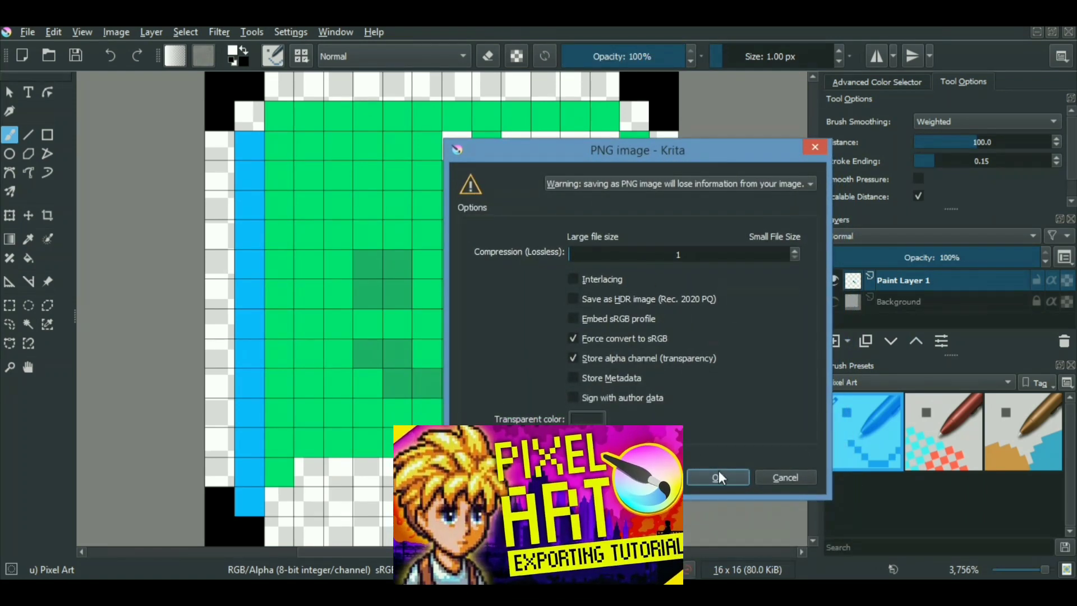
click(717, 478)
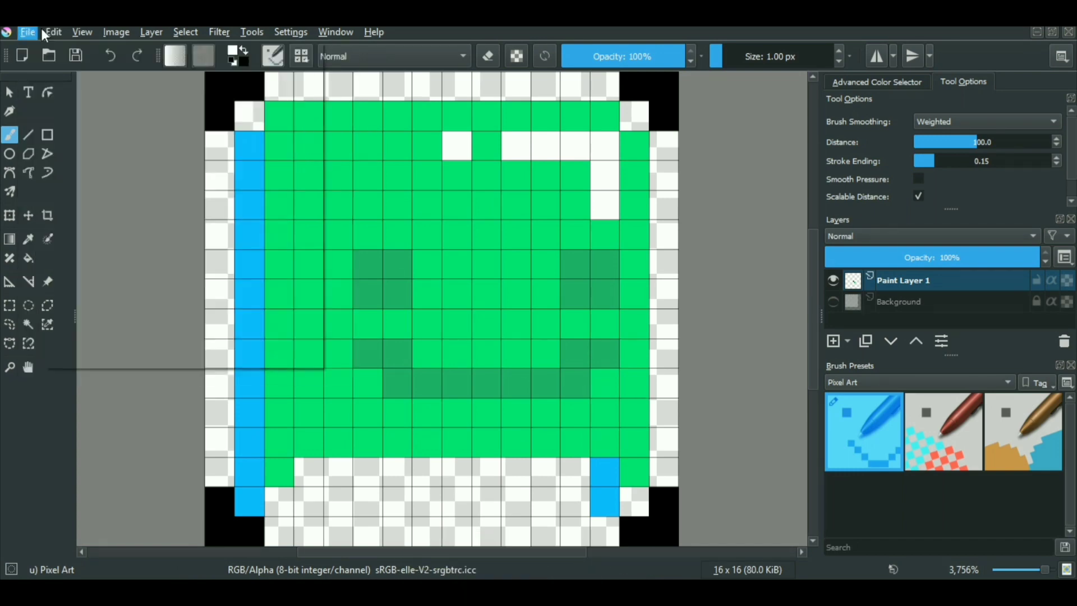
Create a new blank document sized 32 by 32 pixels for the sprite sheet.
click(27, 32)
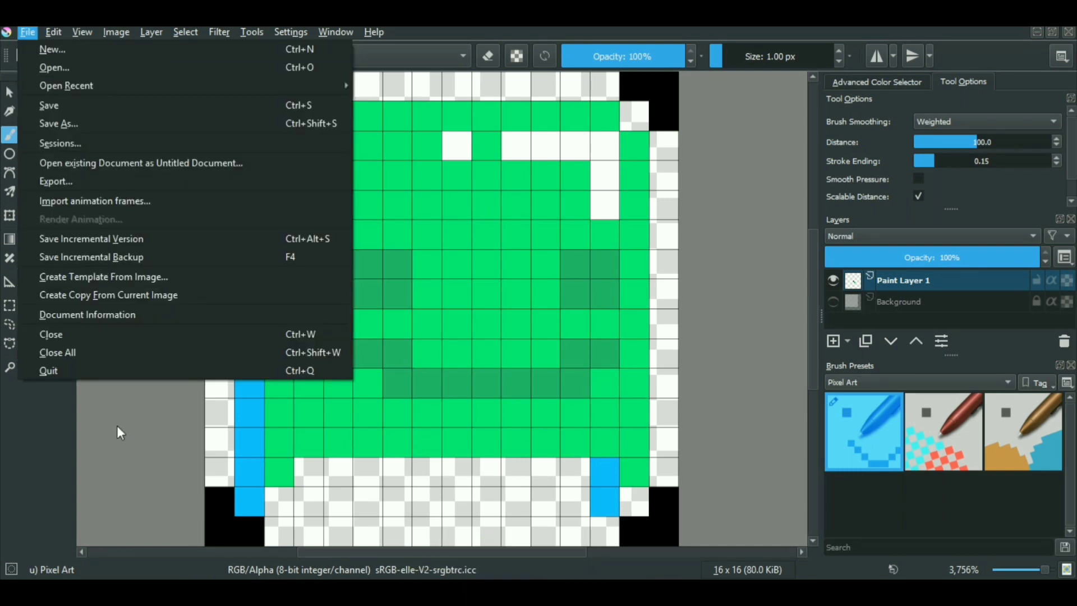
mouse_move(700, 209)
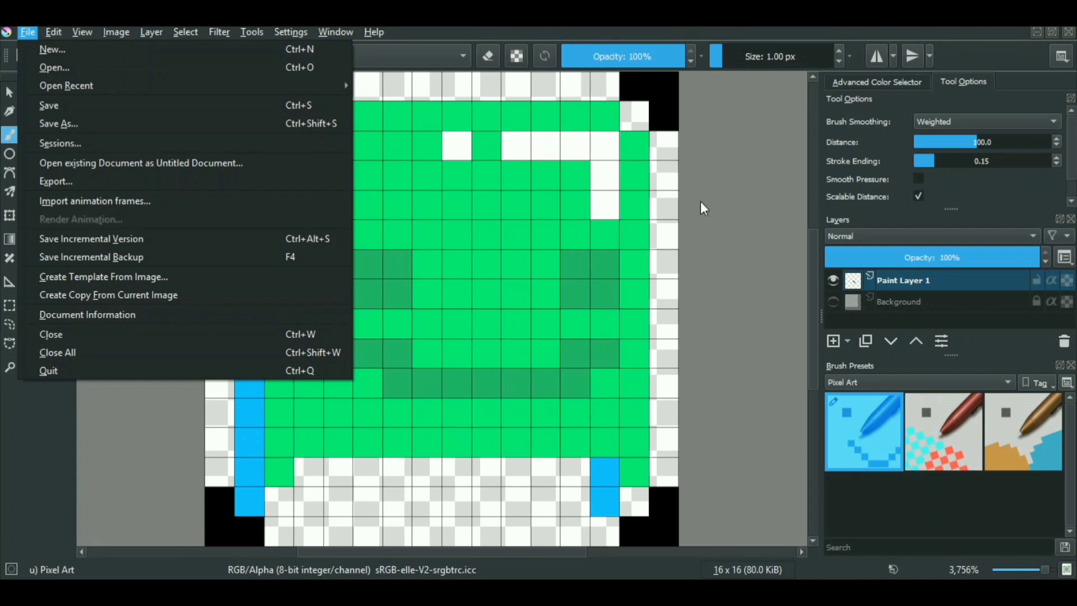
click(474, 165)
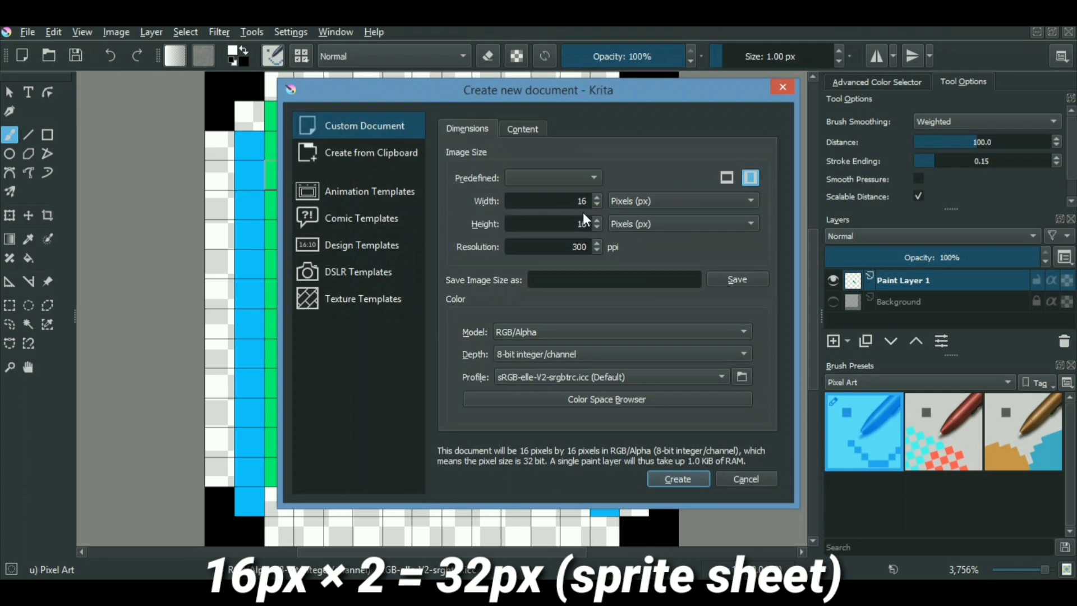
click(547, 201)
text(32)
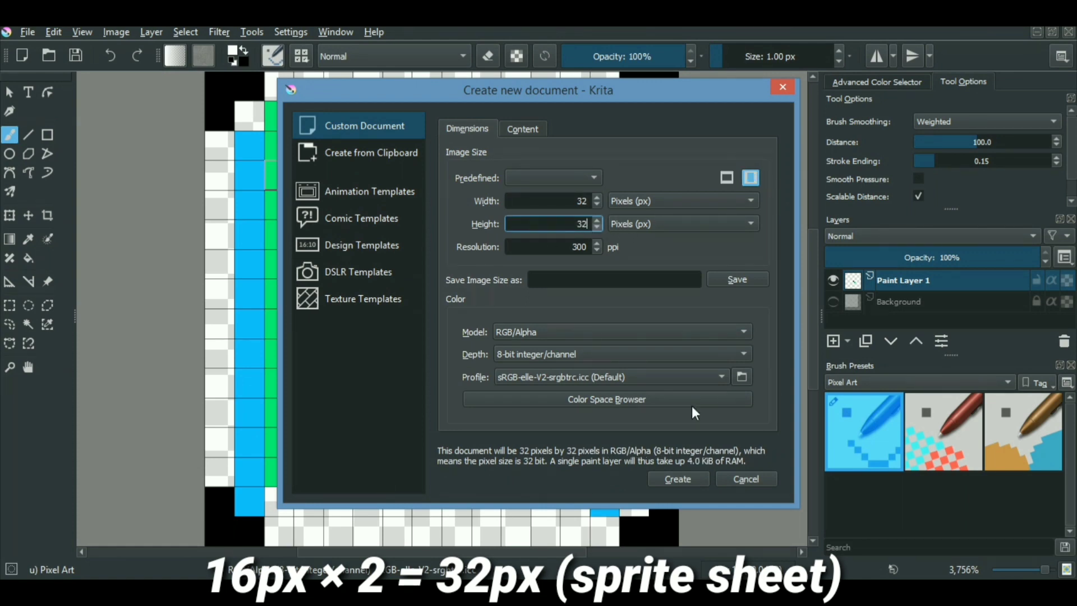
click(677, 479)
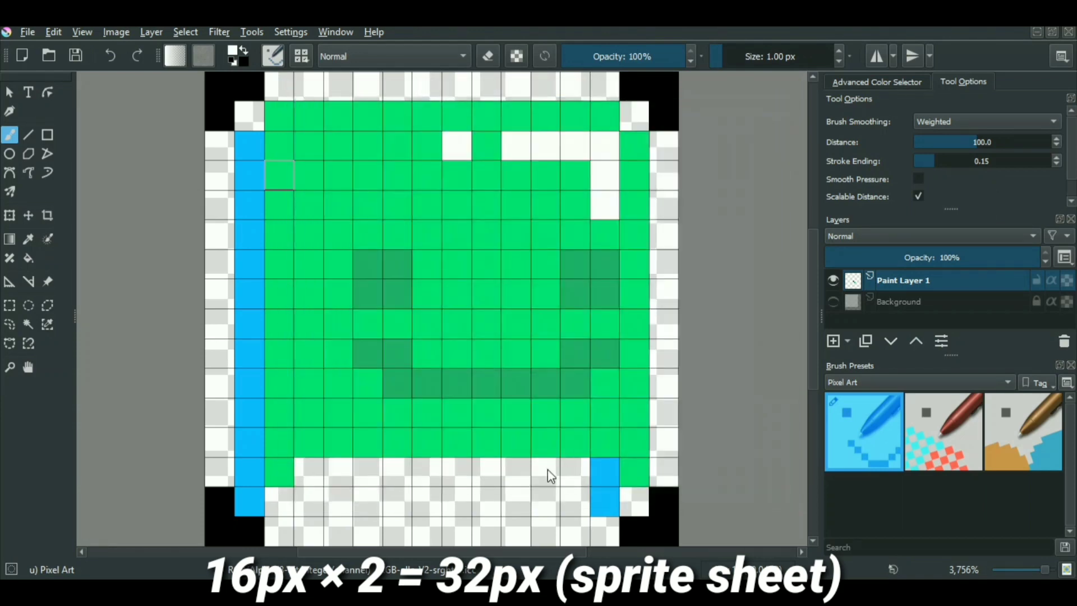
mouse_move(470, 434)
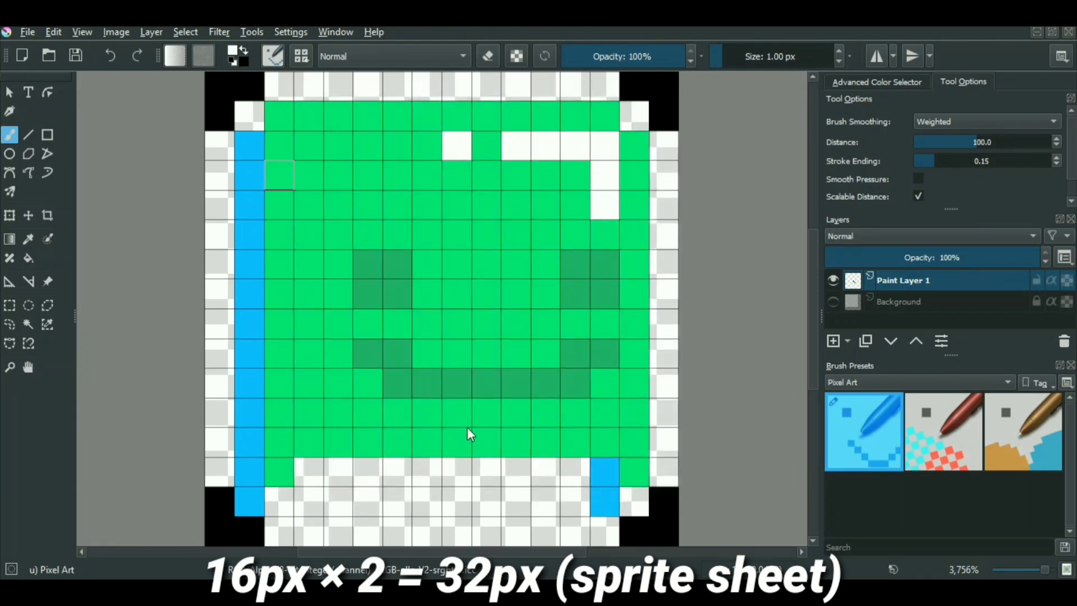
mouse_move(402, 322)
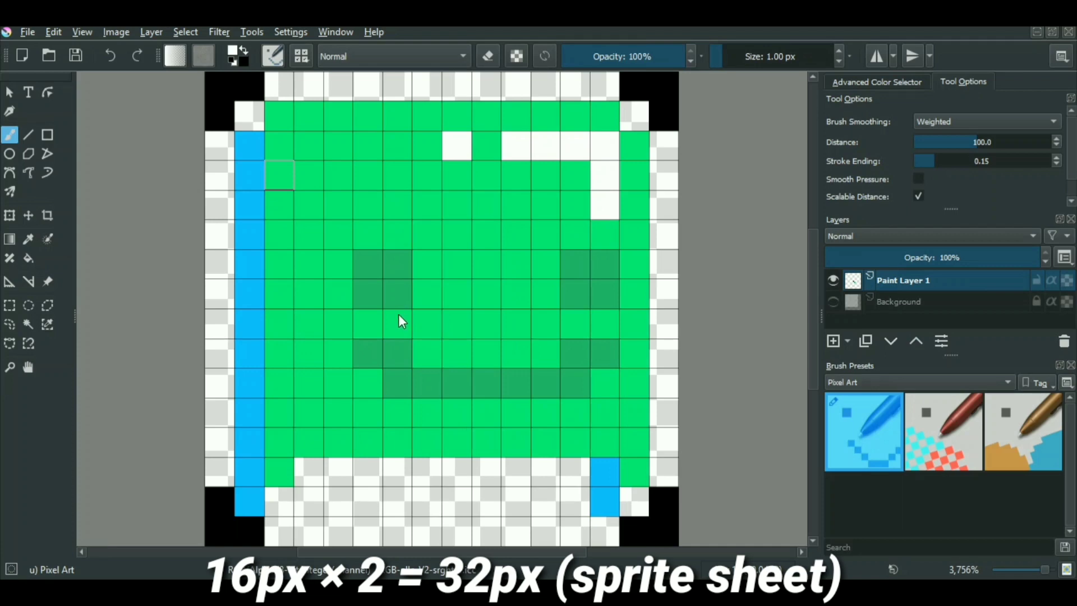
mouse_move(363, 383)
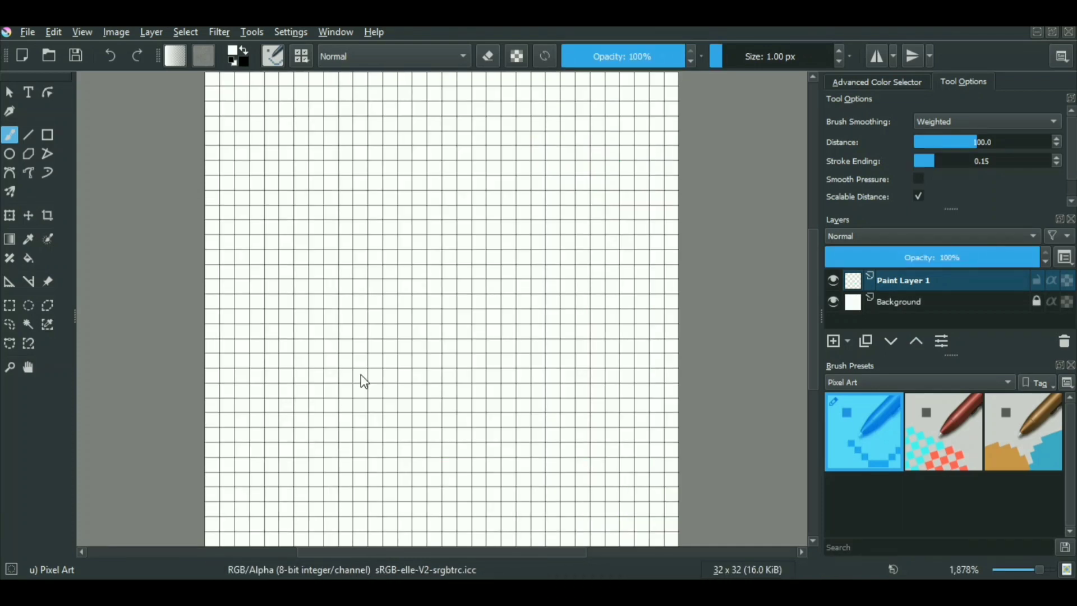
mouse_move(107, 149)
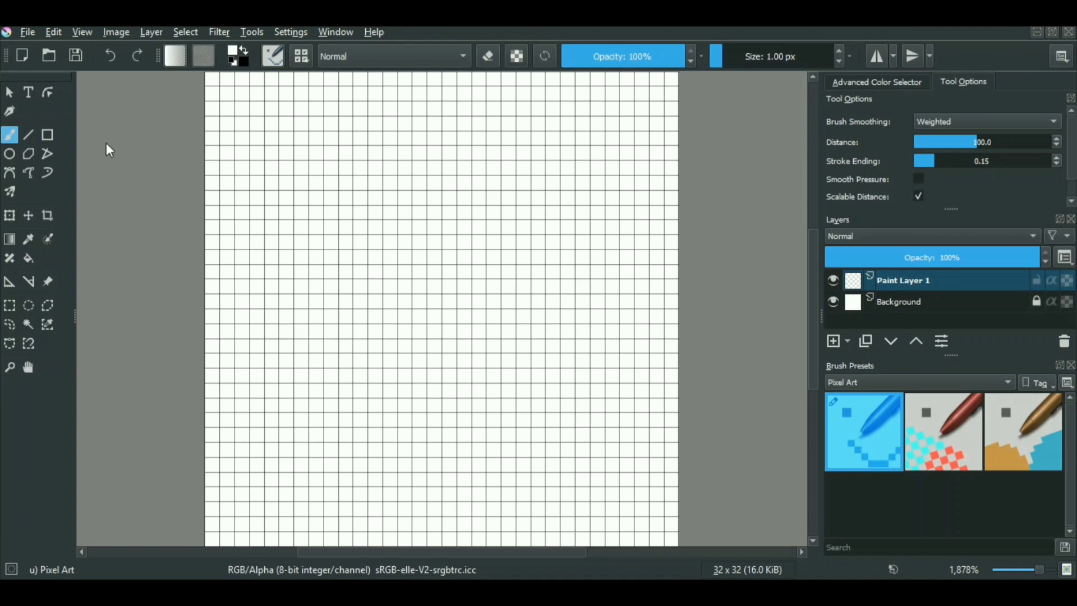
mouse_move(149, 207)
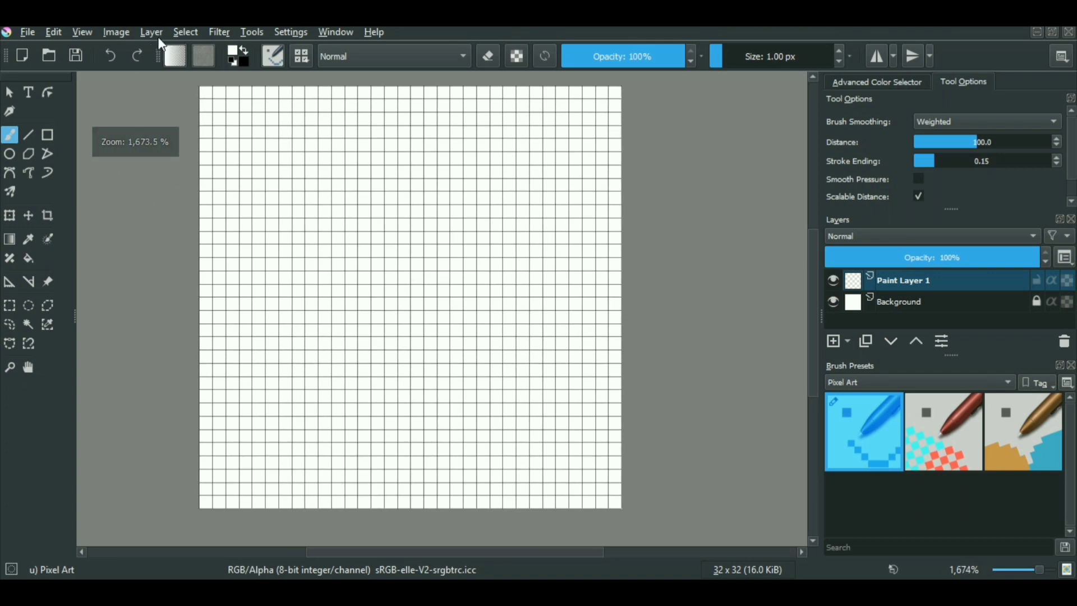
Import gelly.png into the sheet as a new paint layer.
click(152, 32)
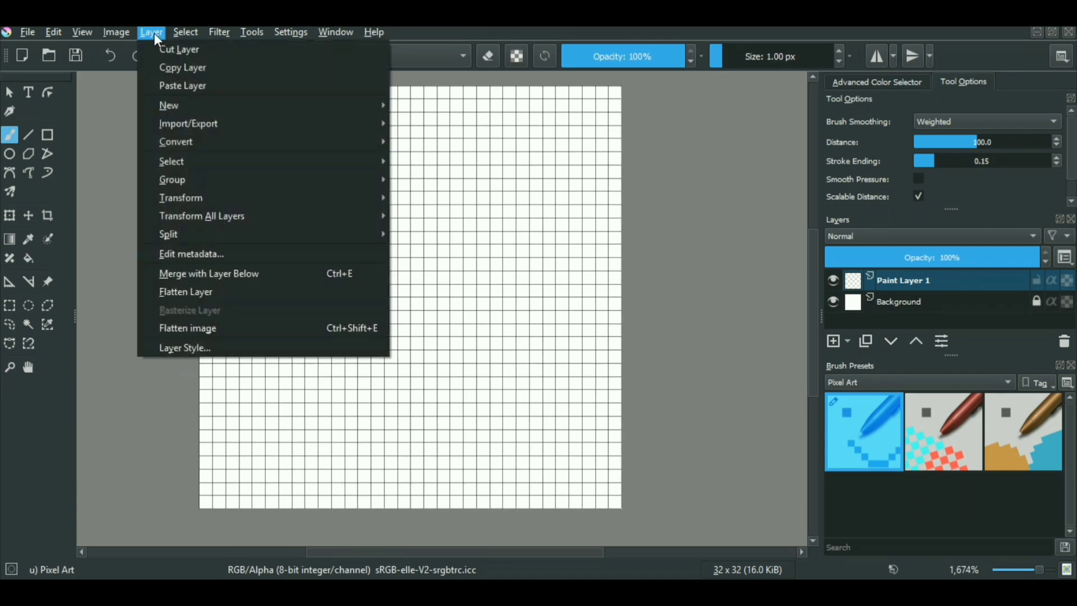
mouse_move(188, 123)
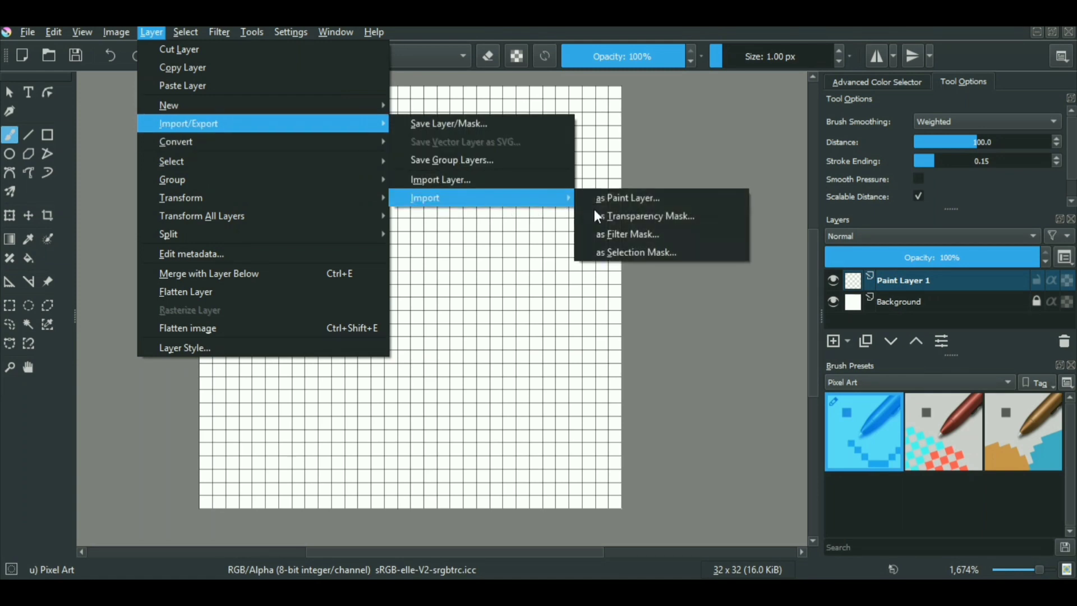
click(626, 198)
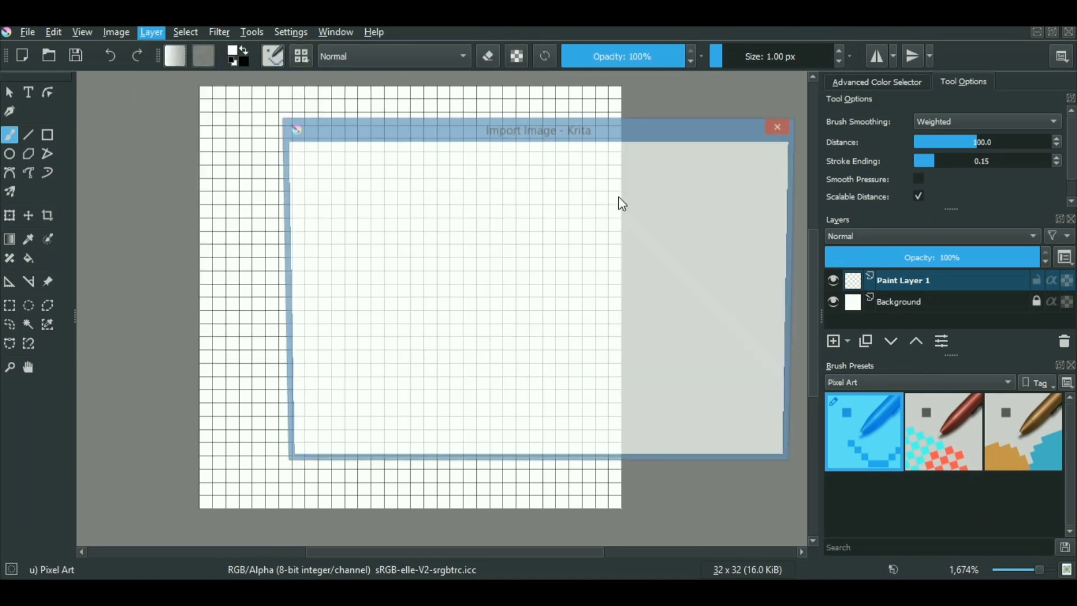
text(gelli)
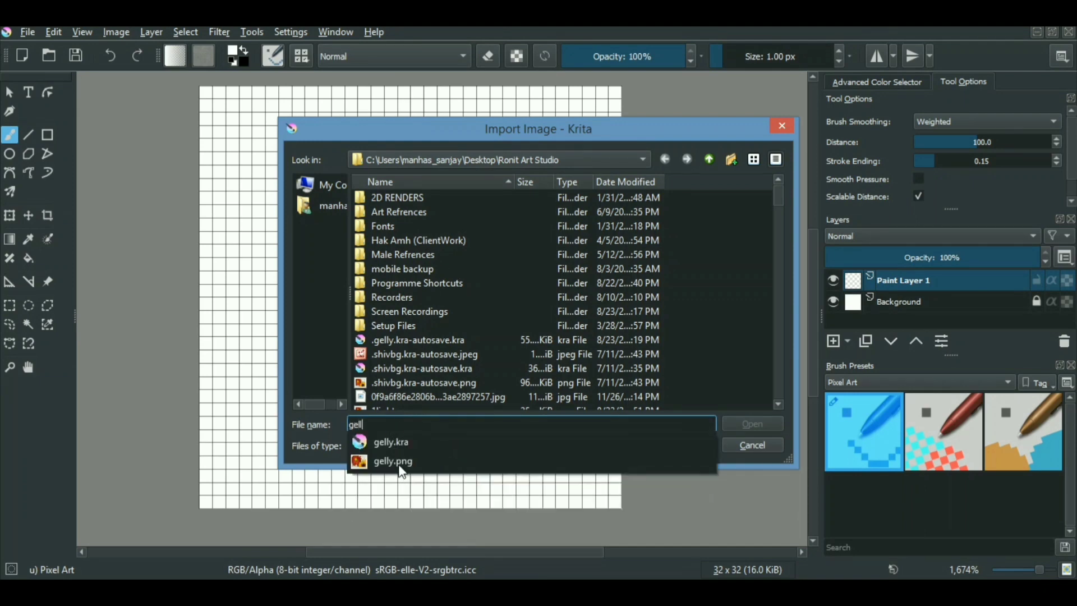
click(393, 462)
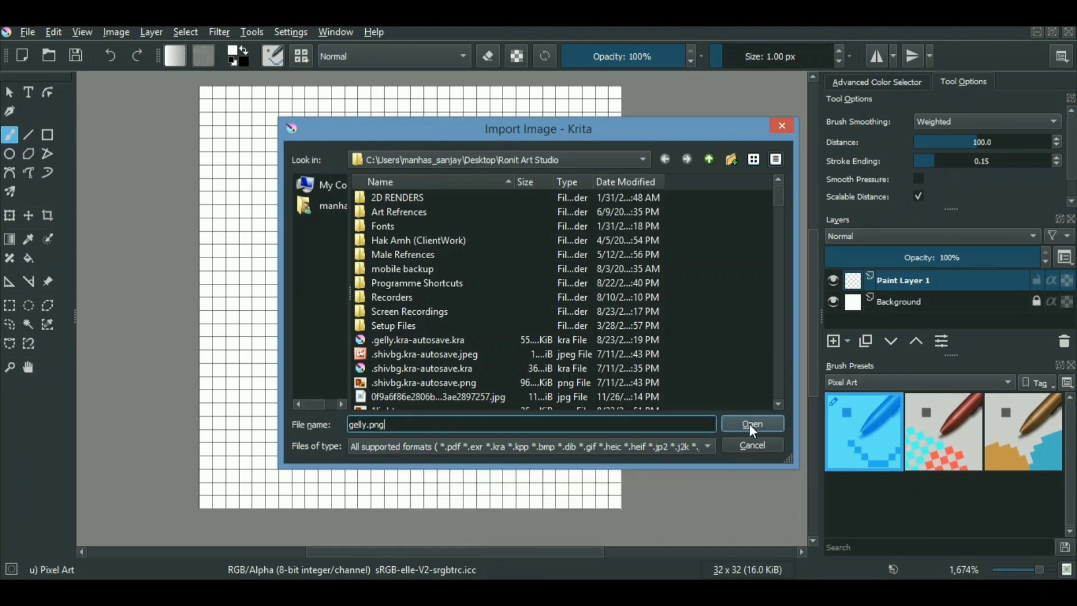
click(752, 423)
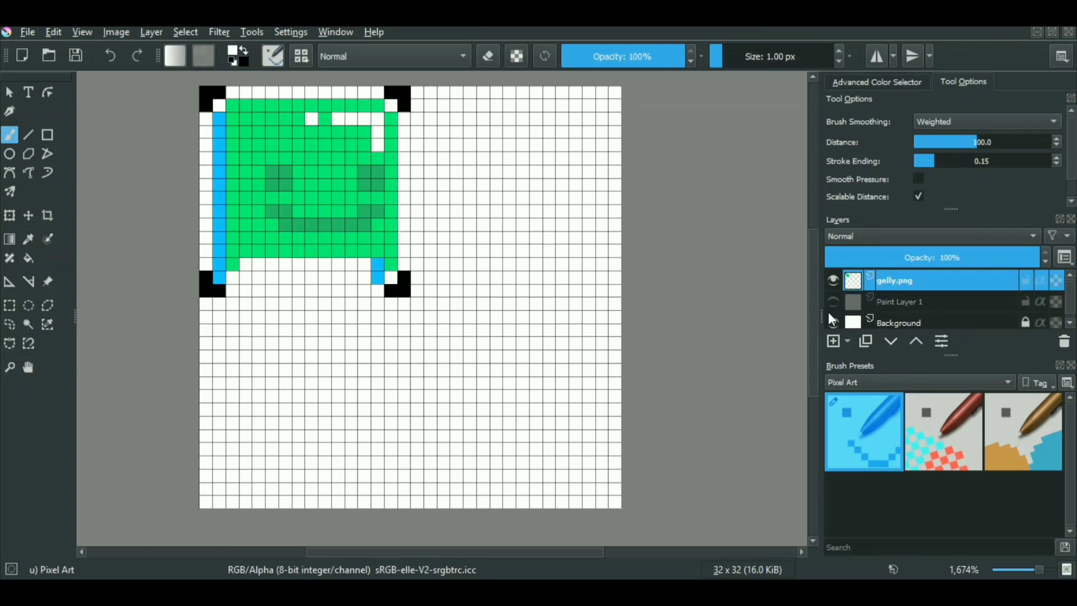
Import exi.png and quws.png as paint layers to fill the remaining quarters of the sheet.
click(833, 323)
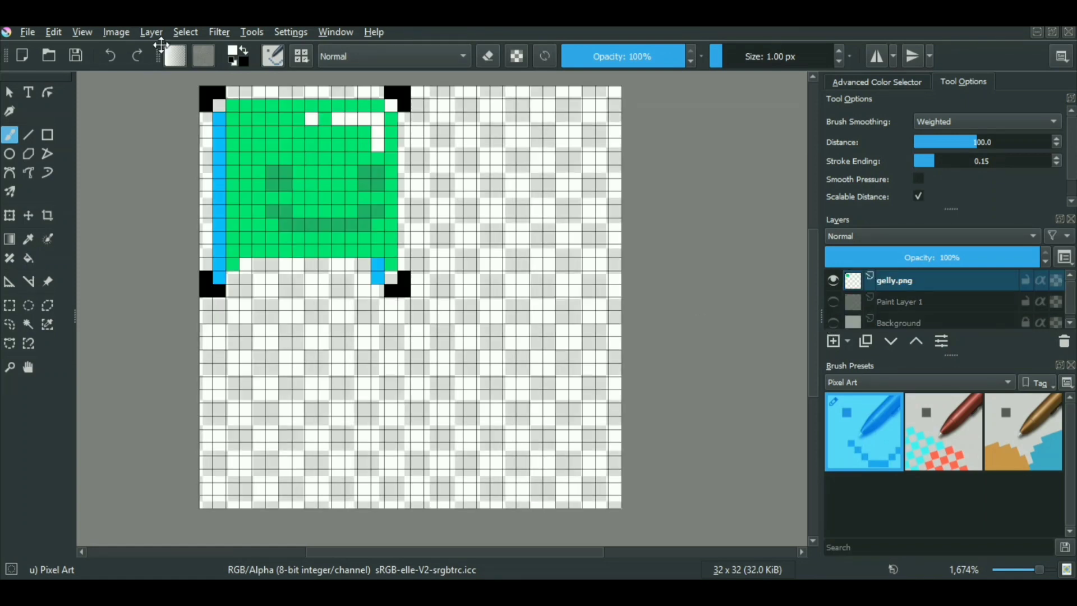
mouse_move(430, 336)
text(ex)
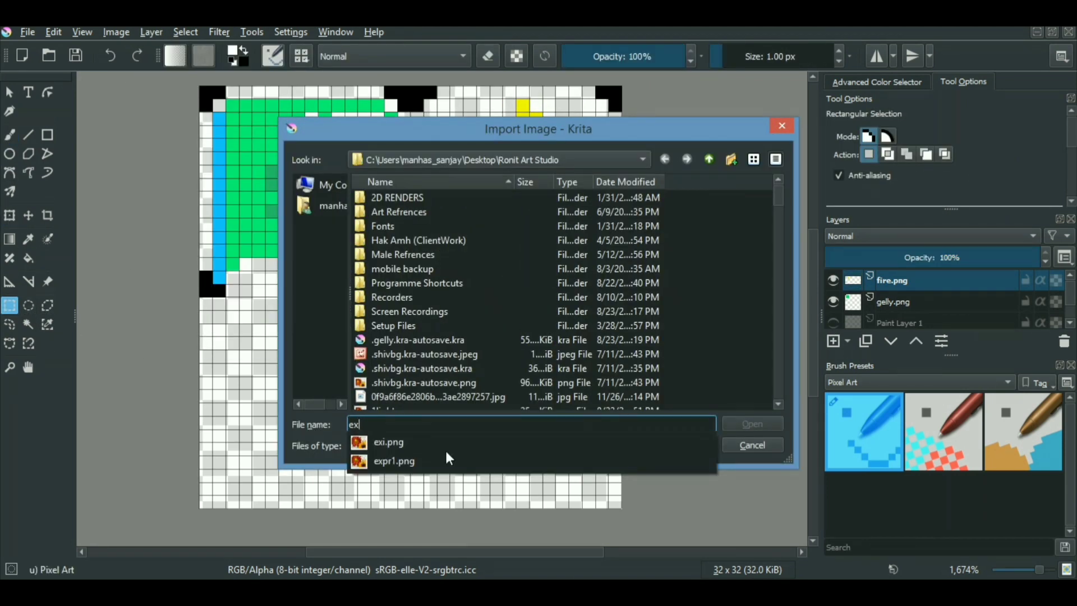
click(151, 31)
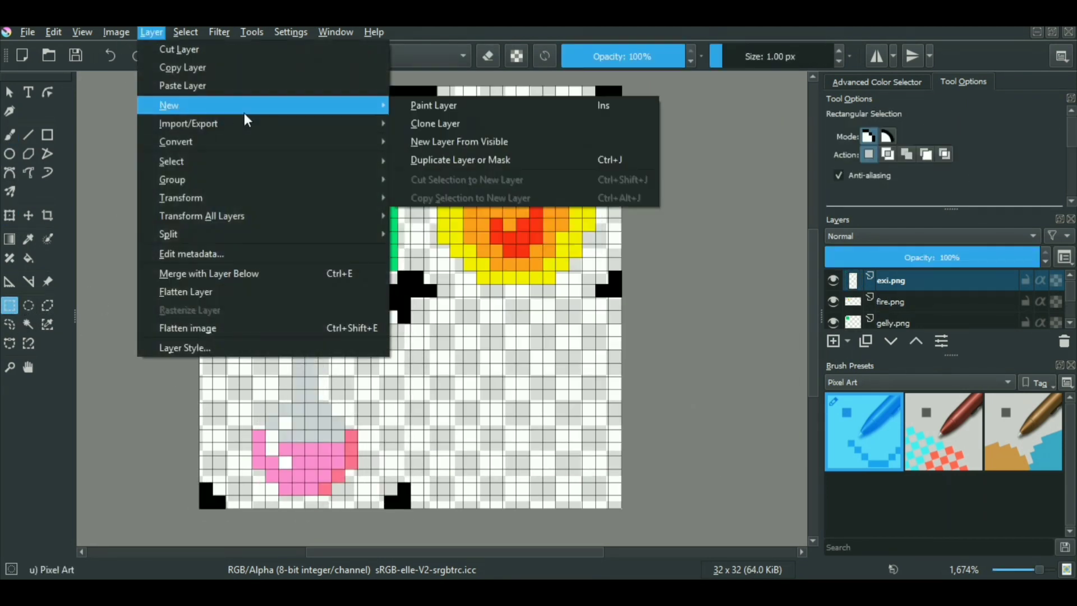
click(188, 123)
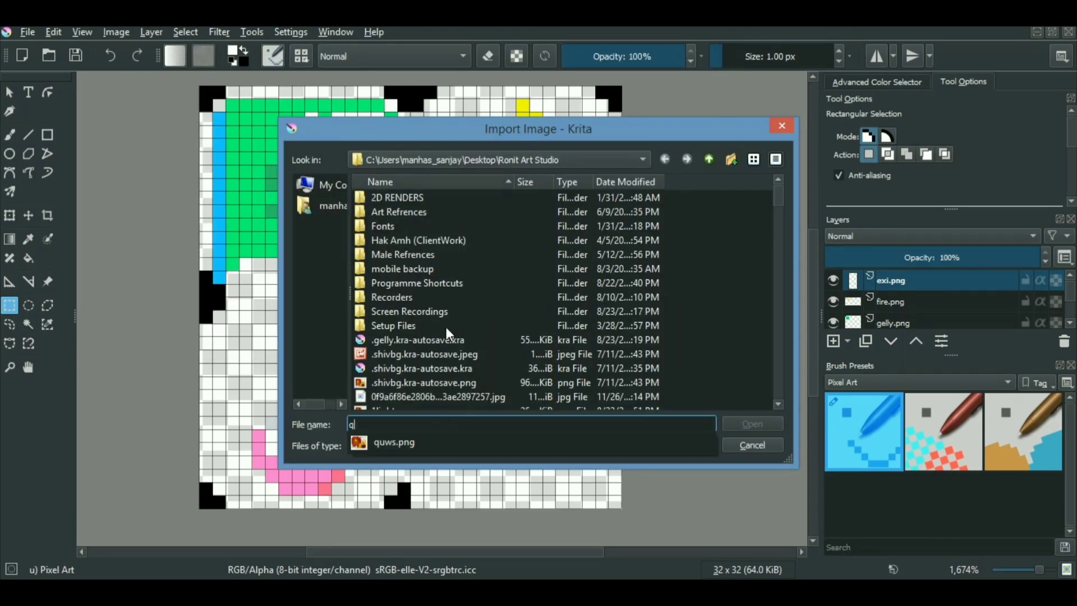
click(752, 423)
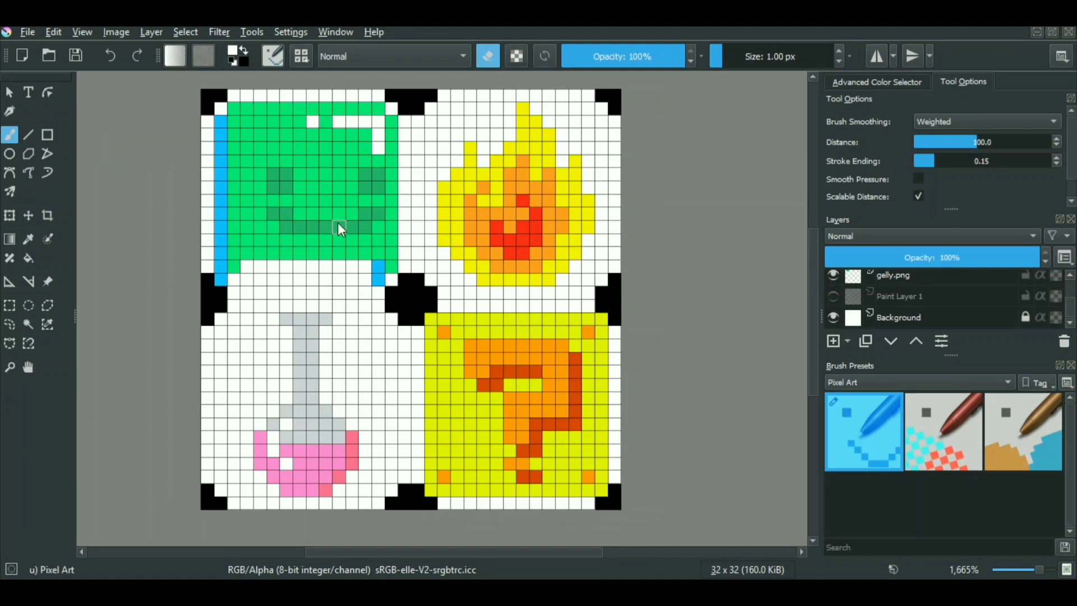
mouse_move(415, 244)
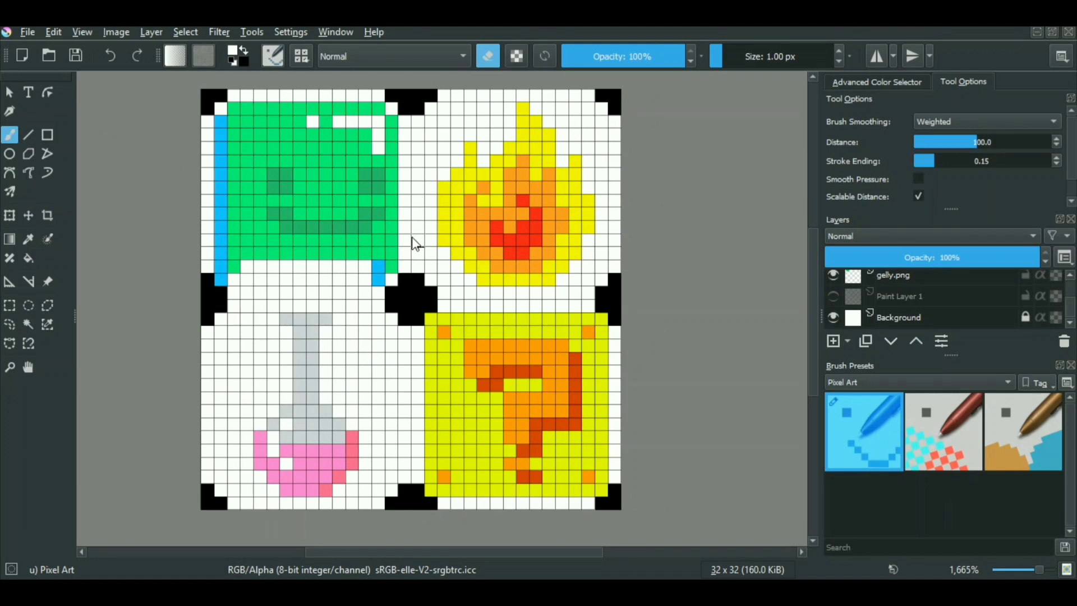
mouse_move(482, 227)
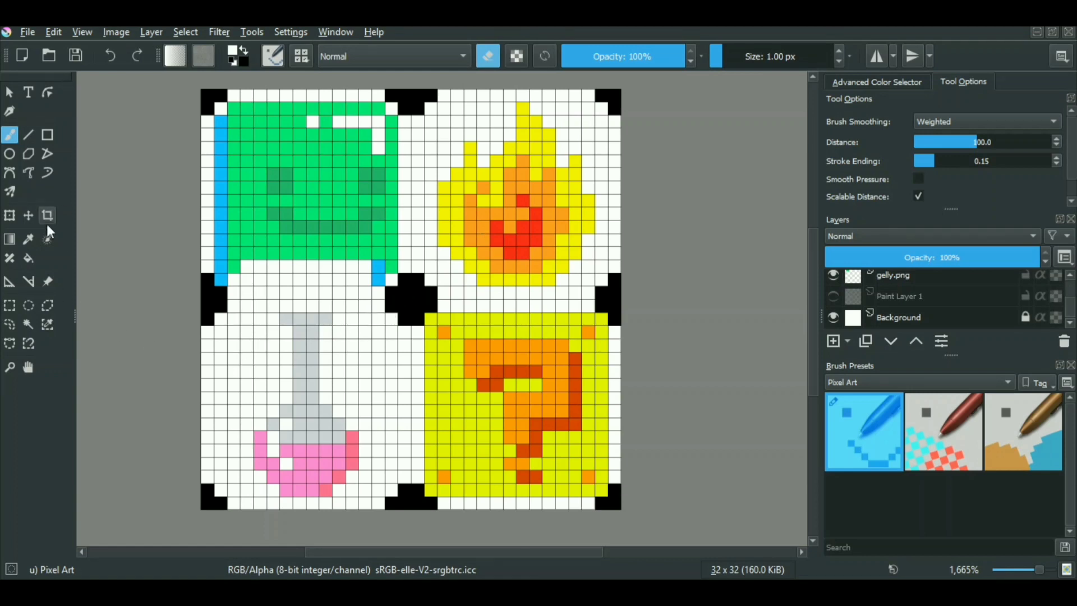
Export the sheet as gamesprite.png and view it in Windows Photo Viewer.
click(10, 306)
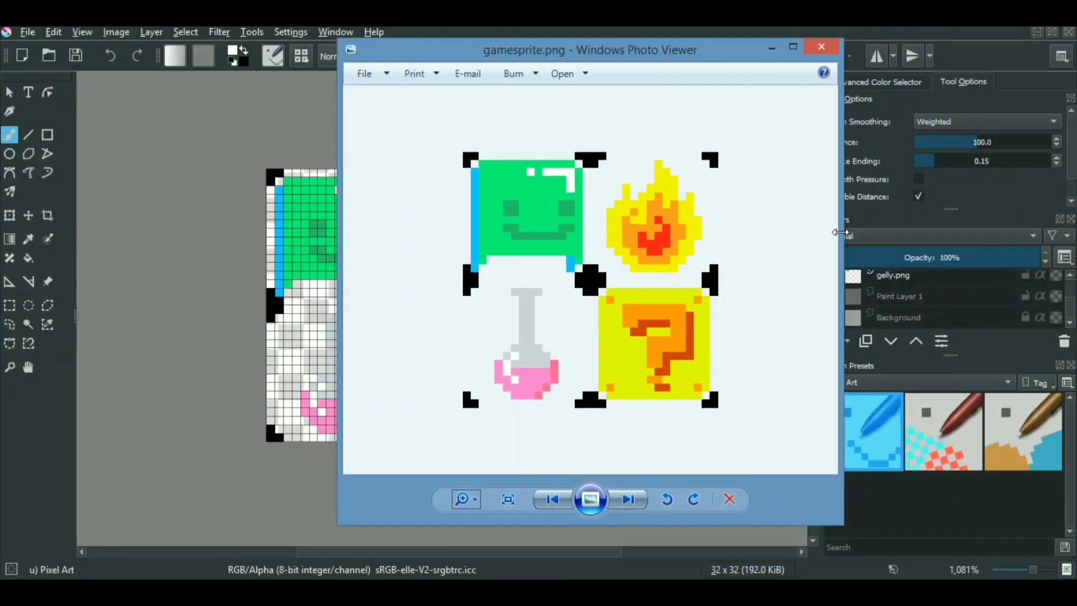
click(466, 498)
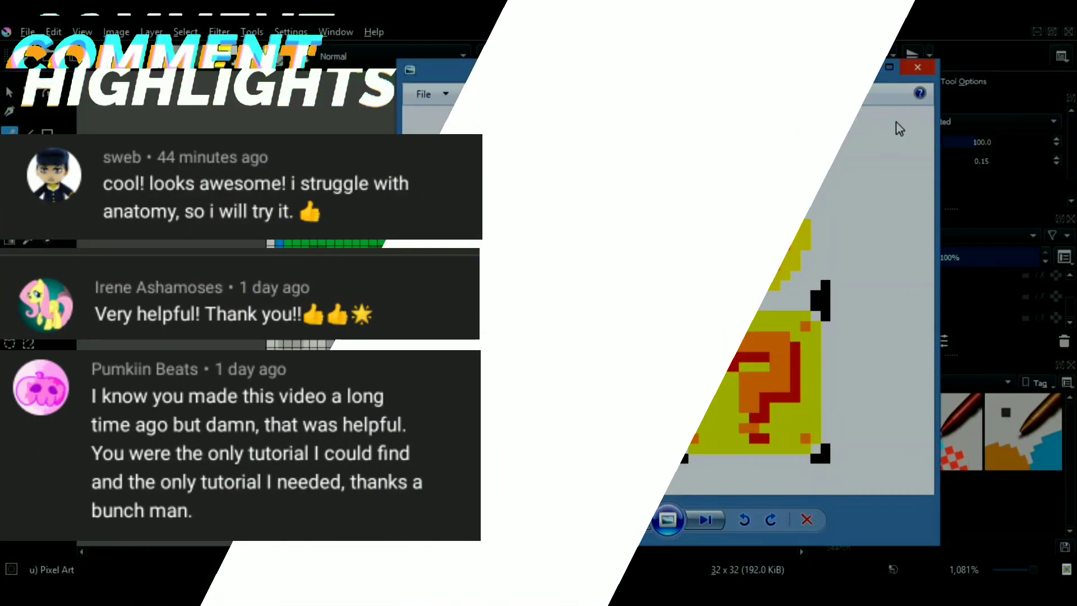
mouse_move(917, 67)
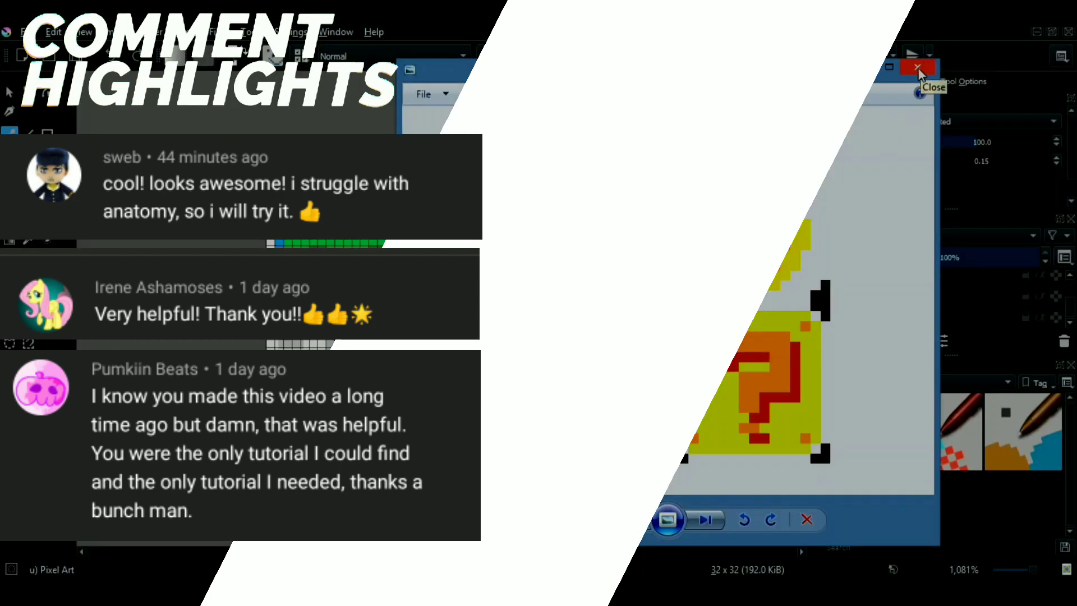
Close Windows Photo Viewer to return to the Krita sprite-sheet workspace.
click(917, 69)
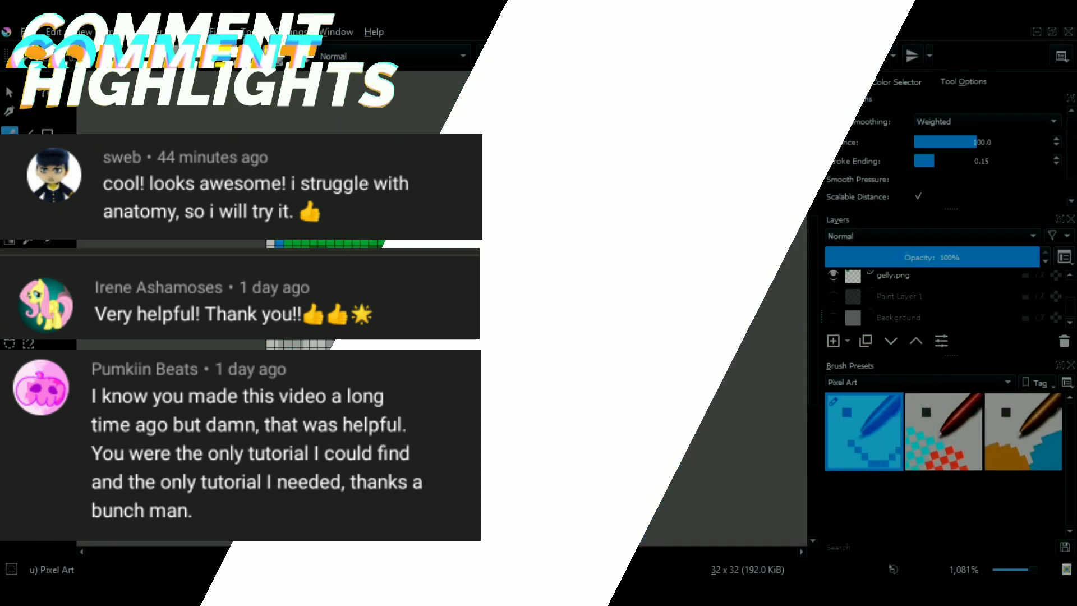